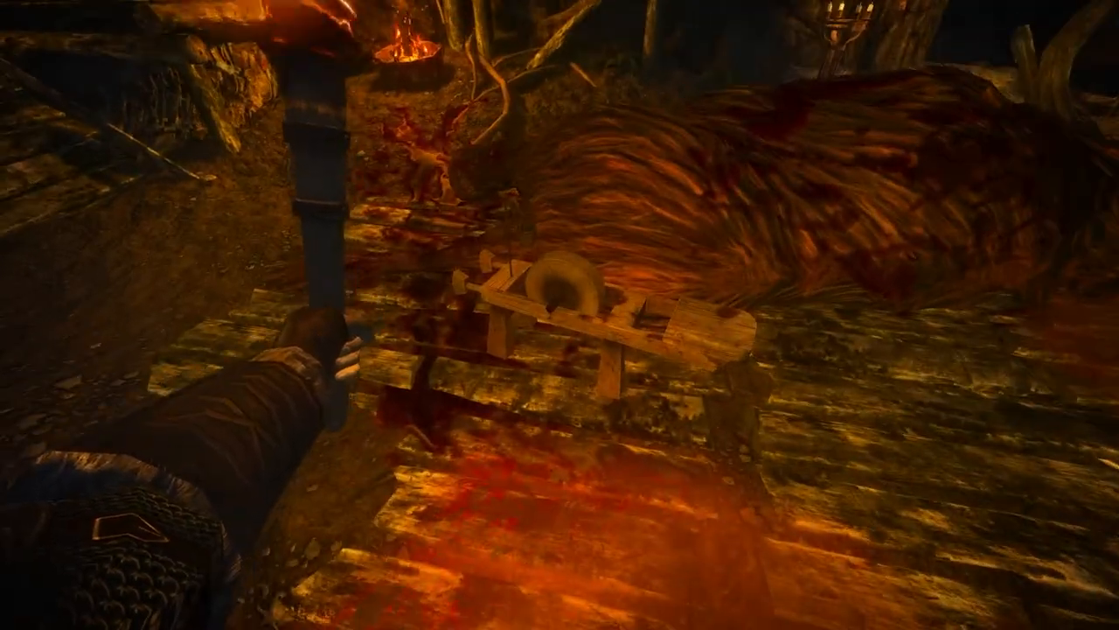
{"action": "mouse_move", "coordinate": [560, 315]}
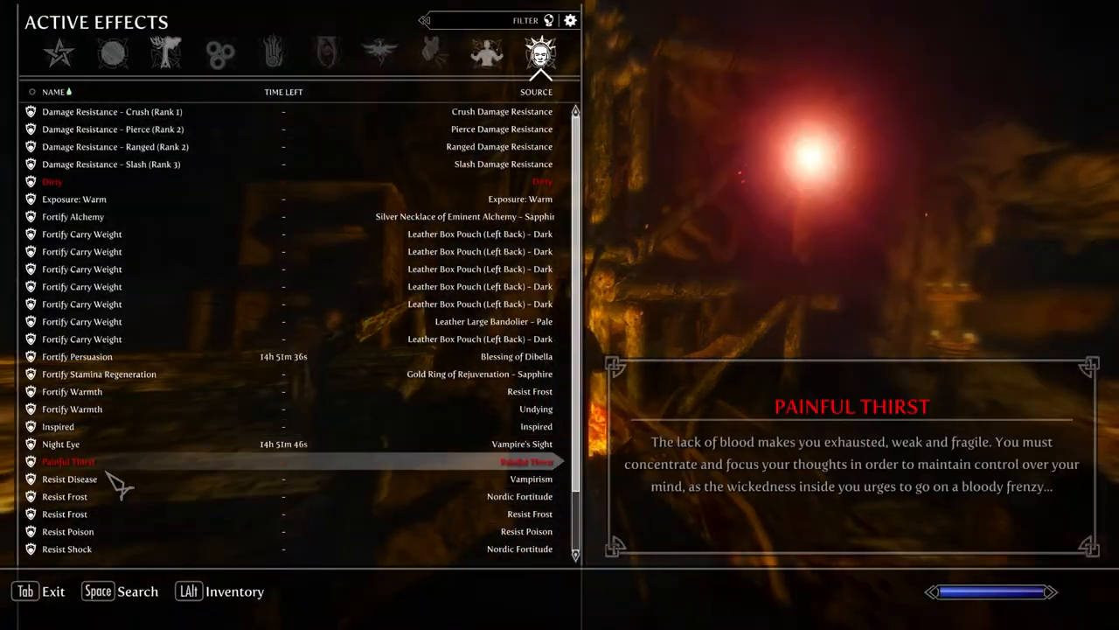
Step: Switch from active effects to the inventory's Potions list showing the Elixir of Blood
{"action": "key", "text": "Tab"}
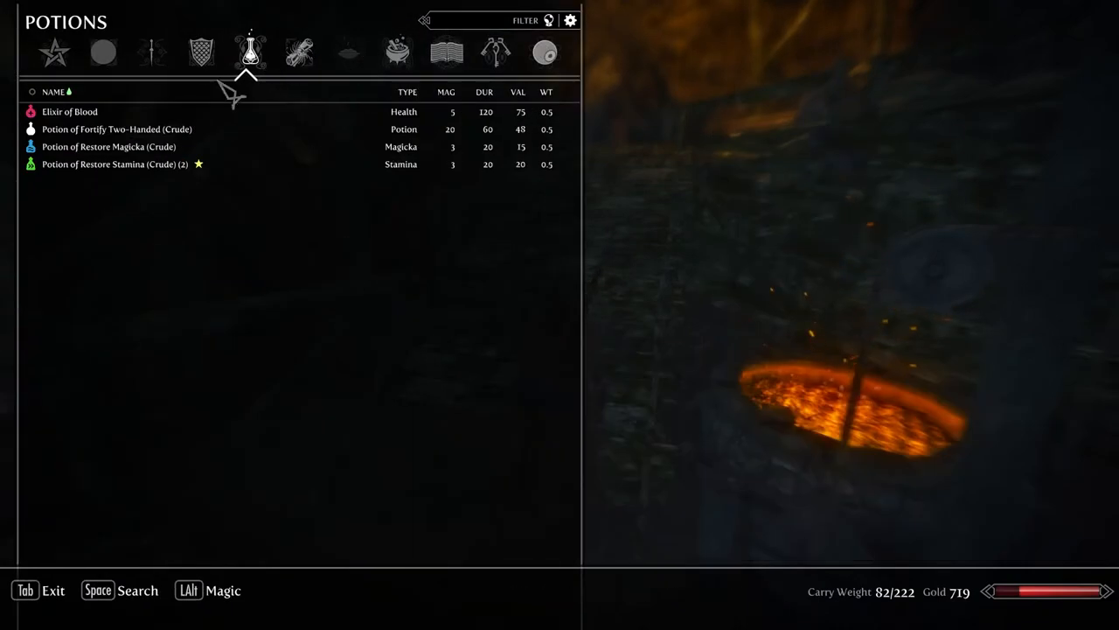
{"action": "key", "text": "Tab"}
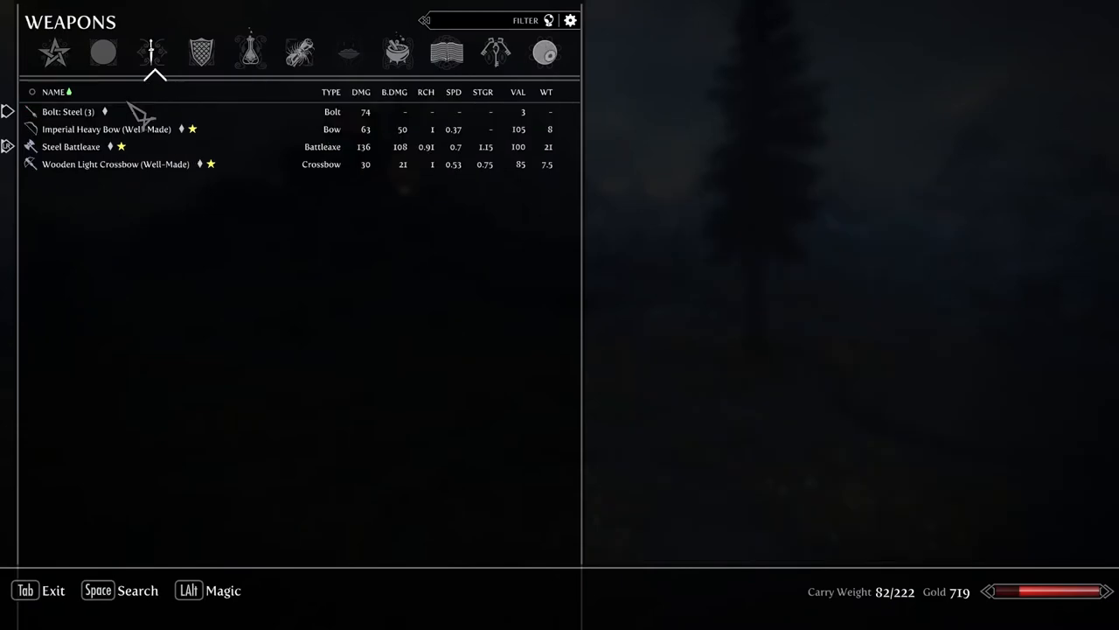
Step: Inspect and equip the three steel bolts from the Weapons inventory
{"action": "left_click", "coordinate": [115, 165]}
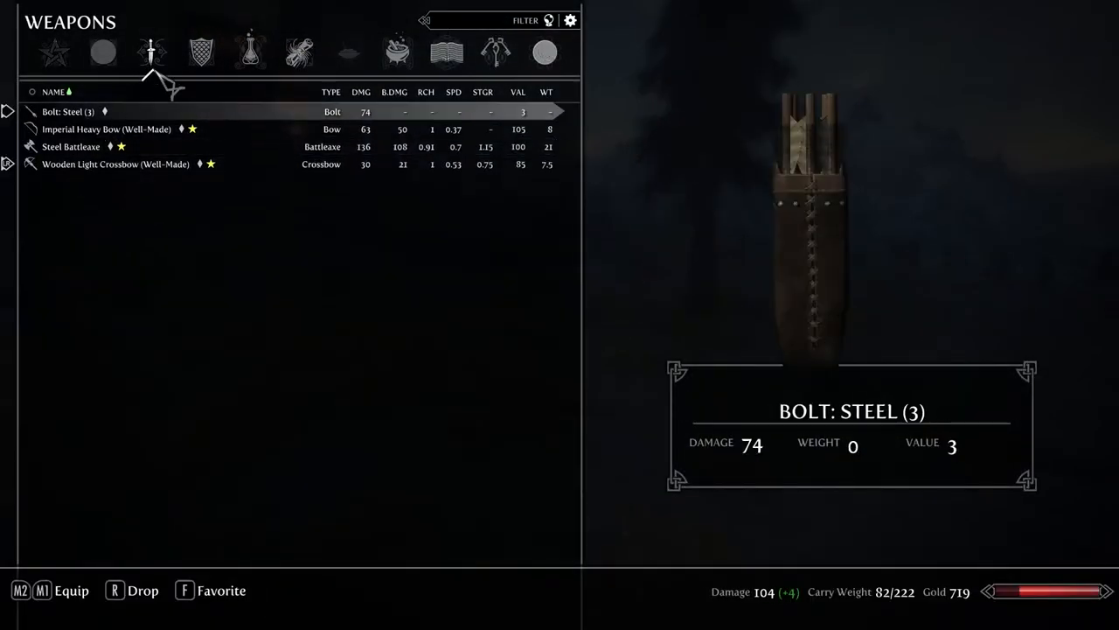
{"action": "left_click", "coordinate": [106, 130]}
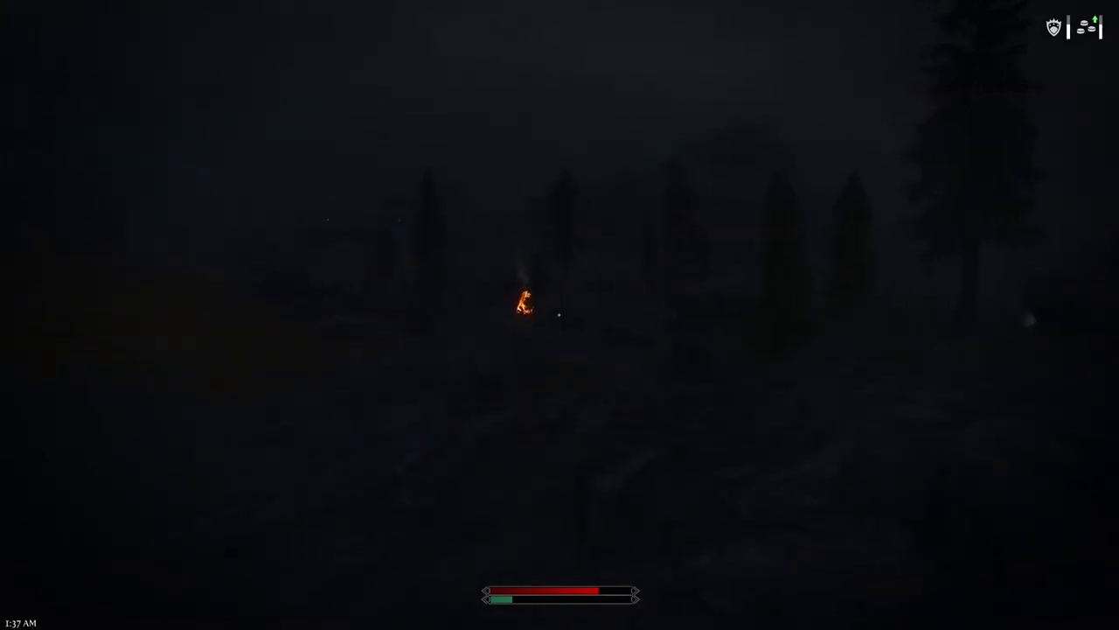
{"action": "mouse_move", "coordinate": [560, 315]}
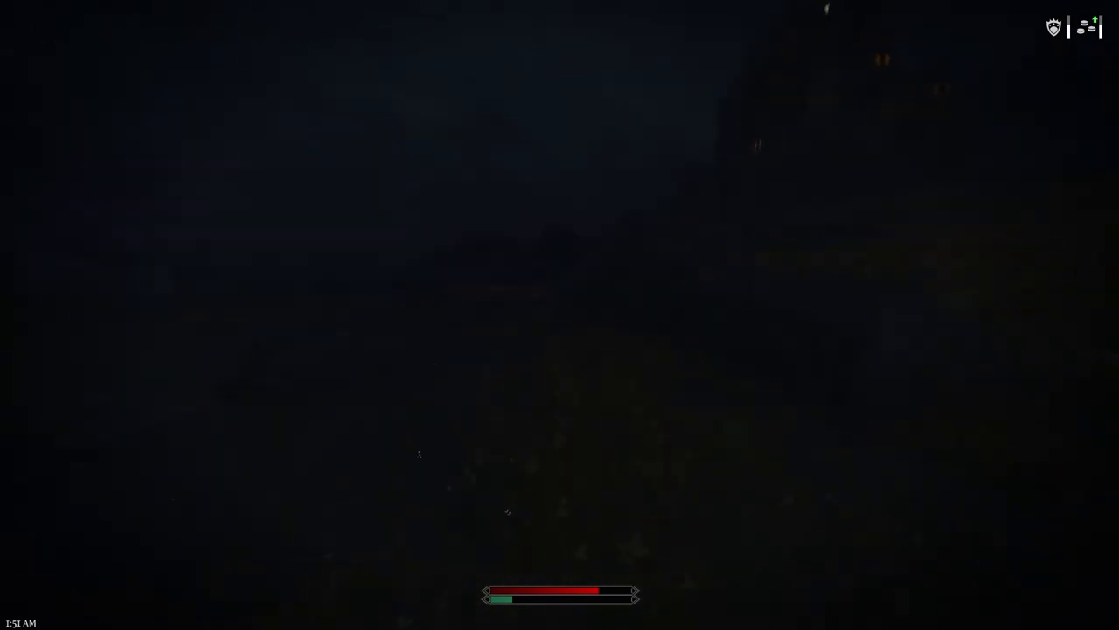
Step: Level up to level 3, raising Health, and dismiss the experience message
{"action": "key", "text": "Tab"}
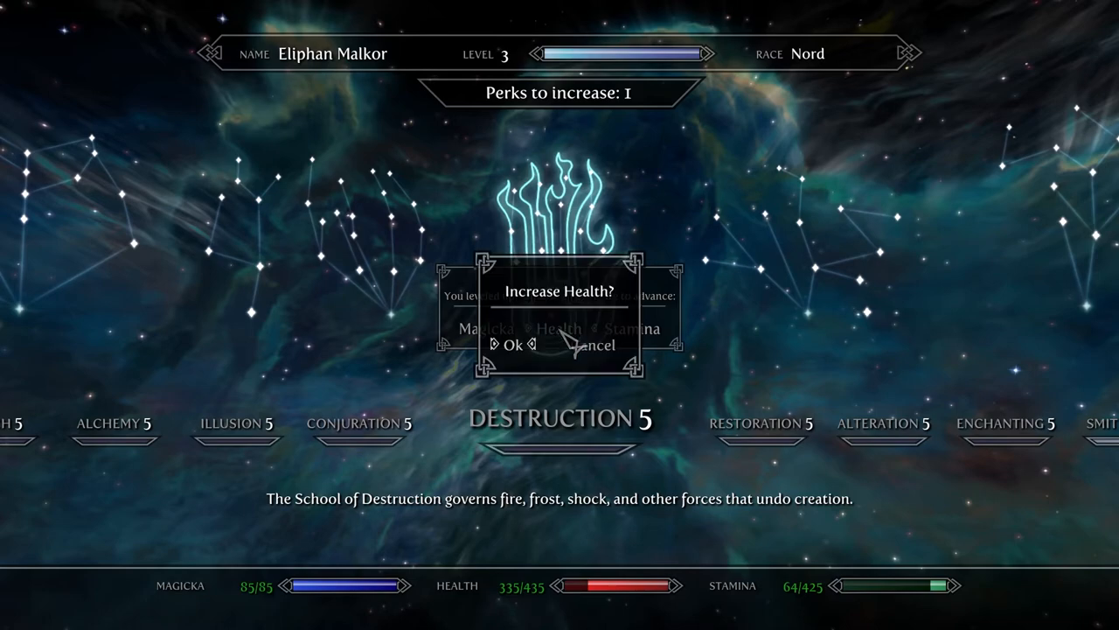
{"action": "left_click", "coordinate": [511, 345]}
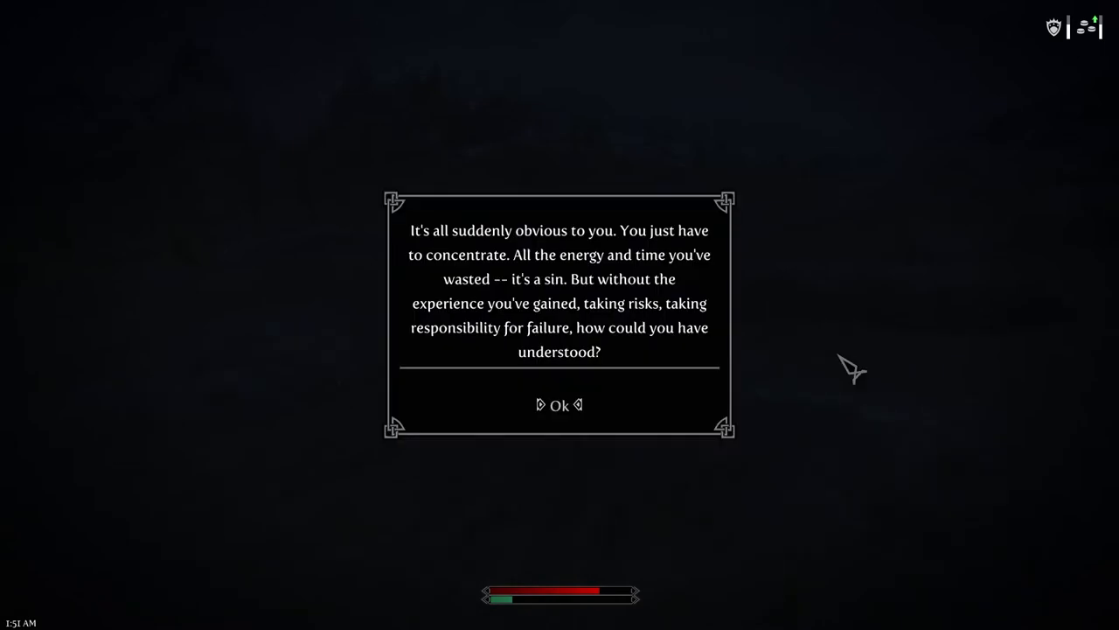
{"action": "left_click", "coordinate": [560, 404]}
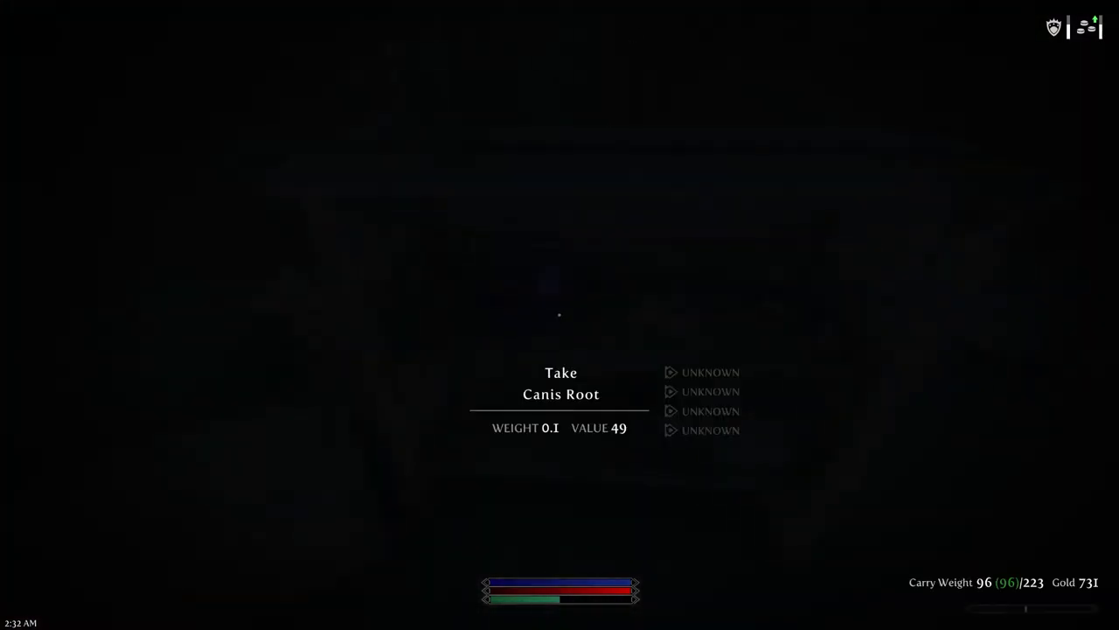
Step: Harvest the Canis Root, loot the small crate and open the Fly Amanita barrel
{"action": "left_click", "coordinate": [559, 381]}
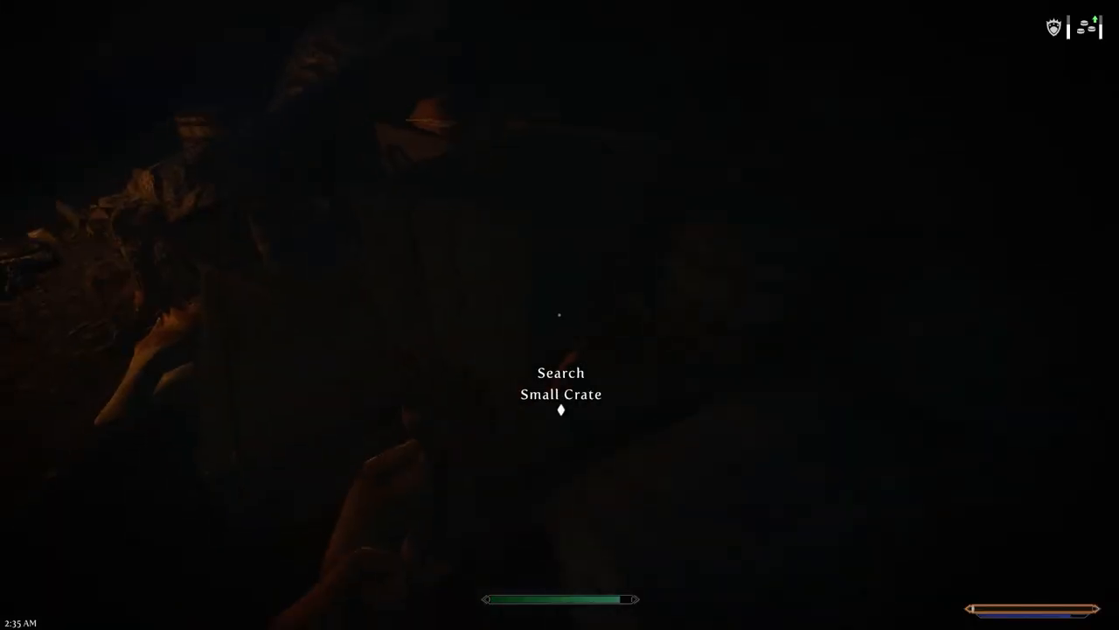
{"action": "left_click", "coordinate": [559, 394]}
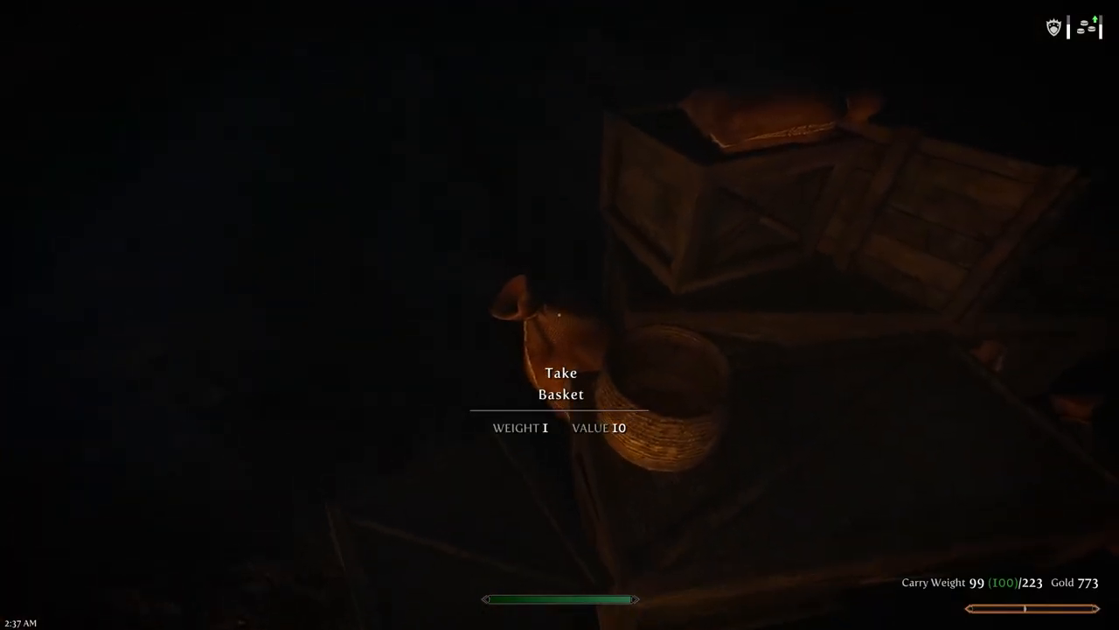
{"action": "key", "text": "e"}
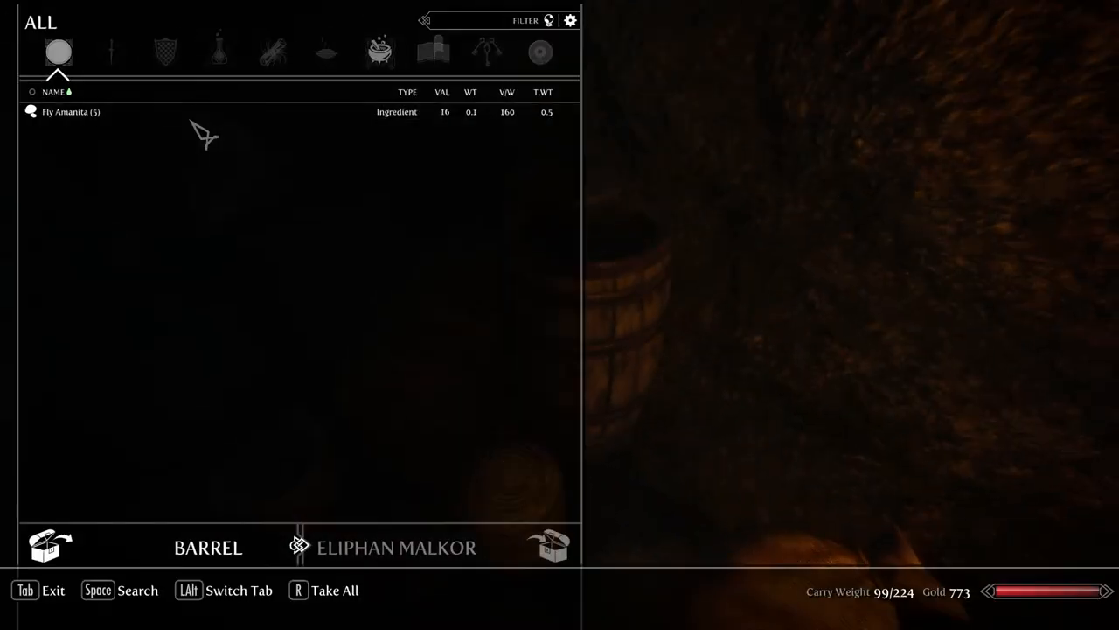
Step: Leave the barrel, search the nearby small crate and take its Nord Mead
{"action": "key", "text": "Tab"}
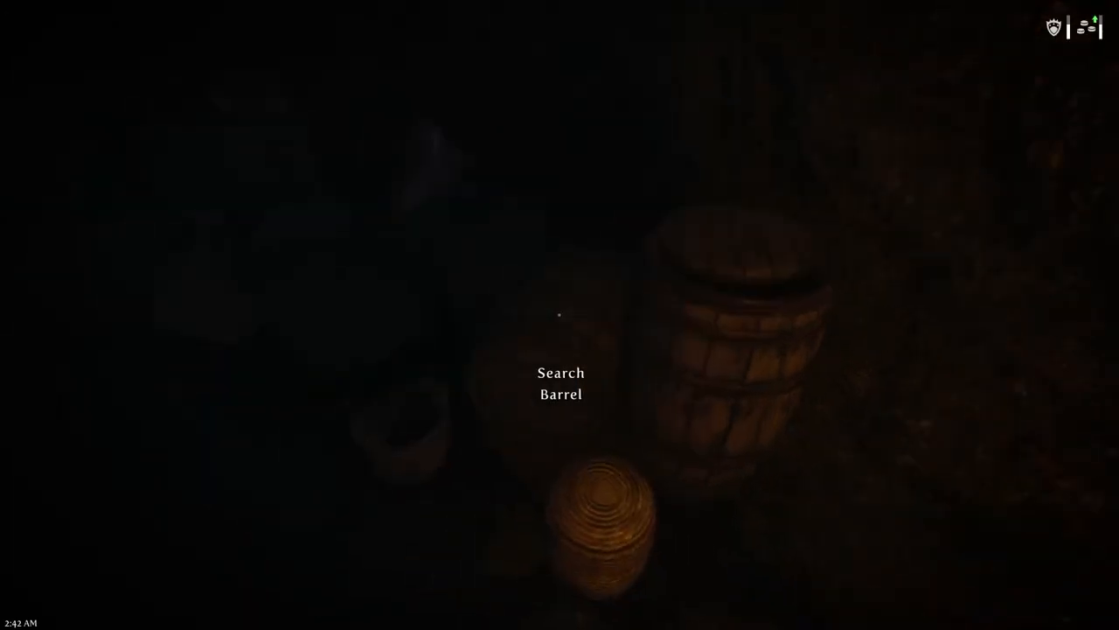
{"action": "left_click", "coordinate": [560, 383]}
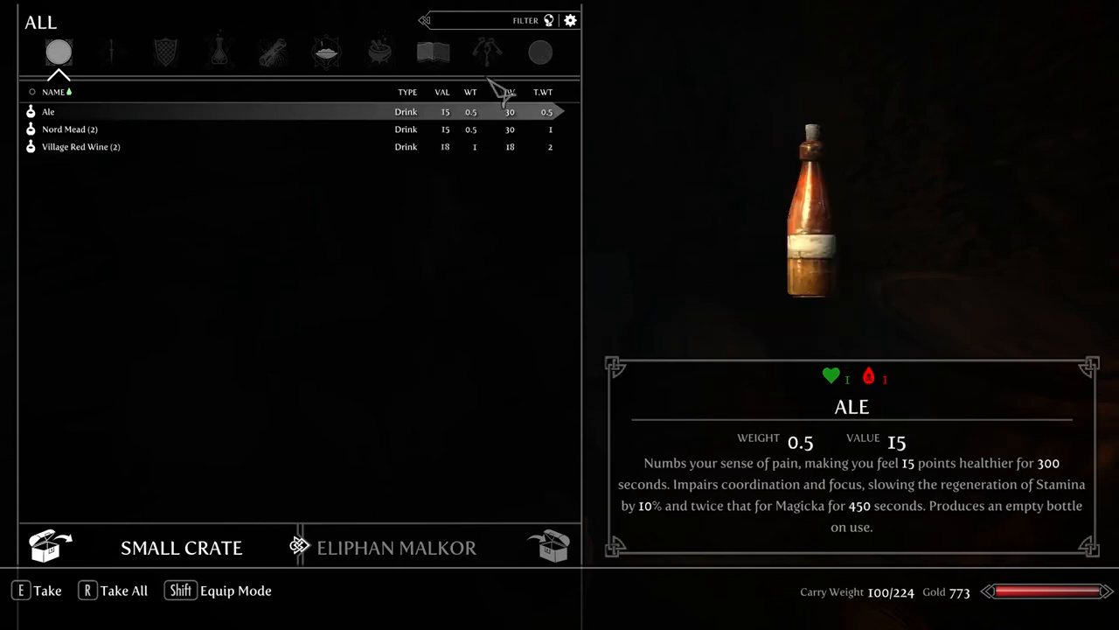
{"action": "mouse_move", "coordinate": [539, 405]}
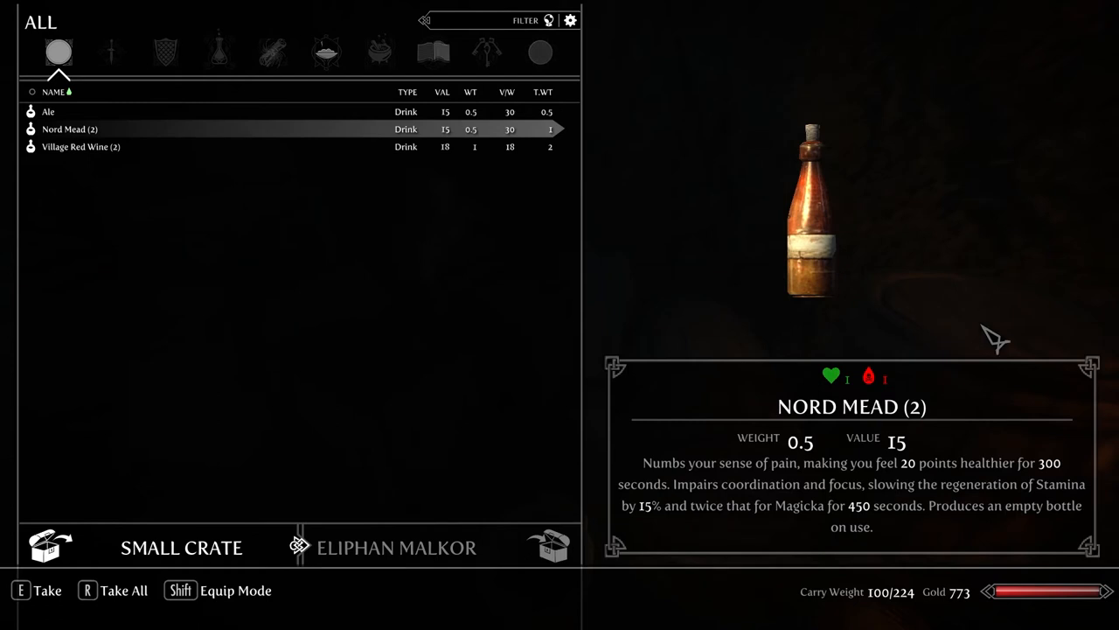
{"action": "mouse_move", "coordinate": [698, 420]}
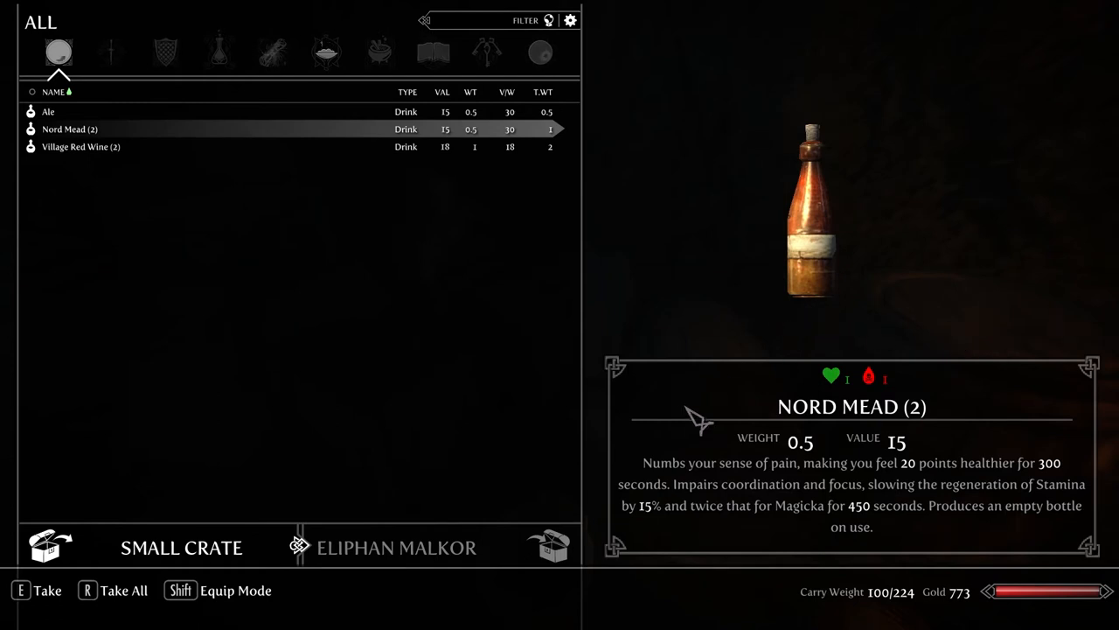
{"action": "mouse_move", "coordinate": [630, 20]}
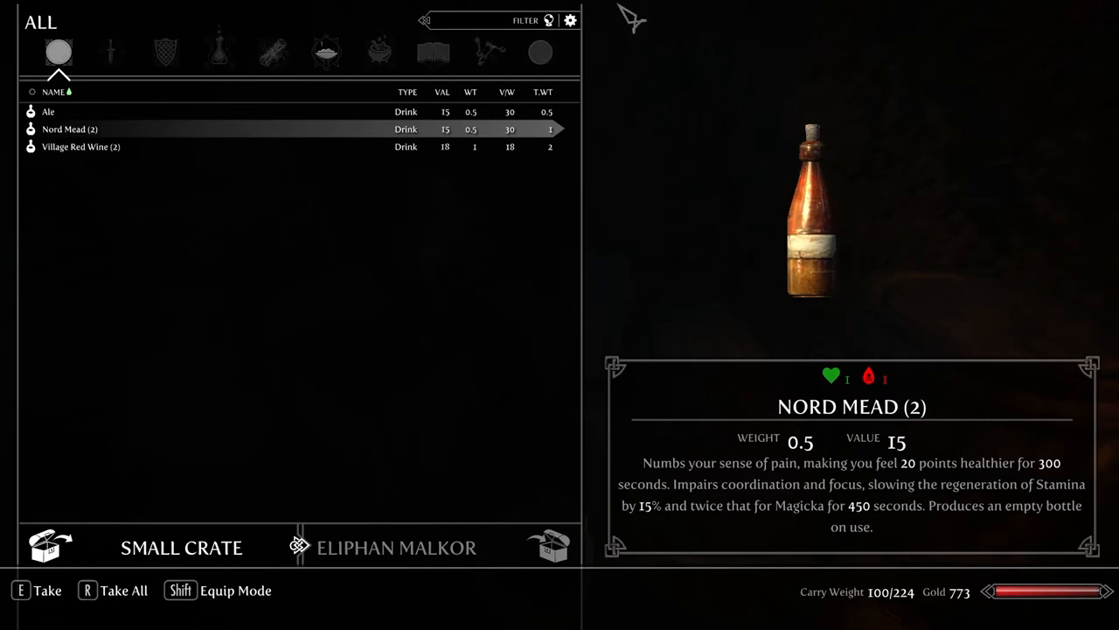
{"action": "mouse_move", "coordinate": [241, 402]}
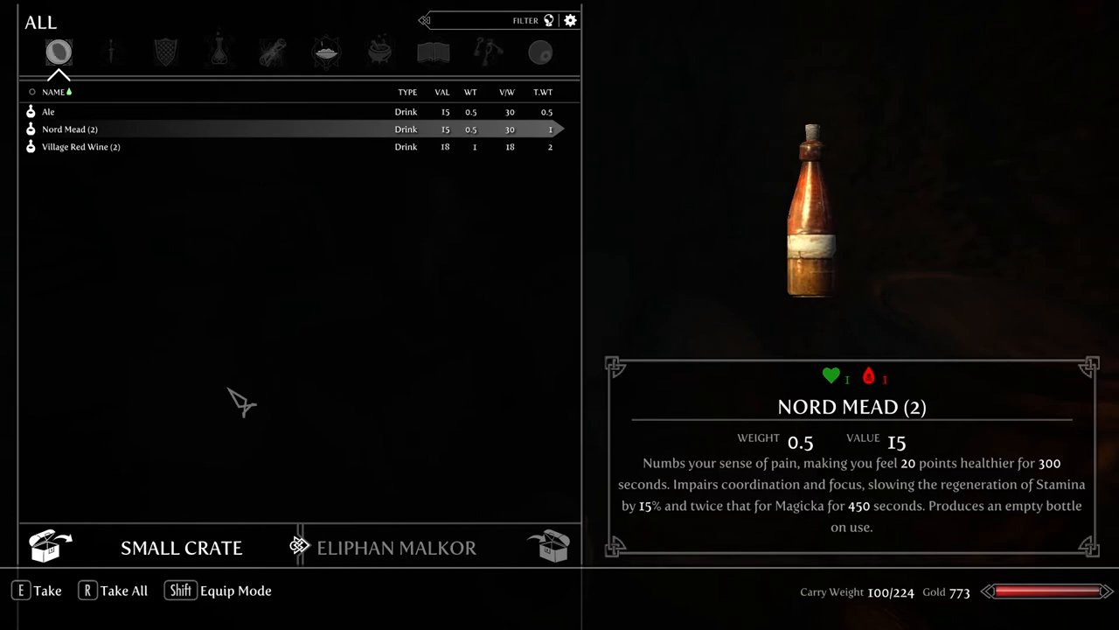
{"action": "left_click", "coordinate": [70, 130]}
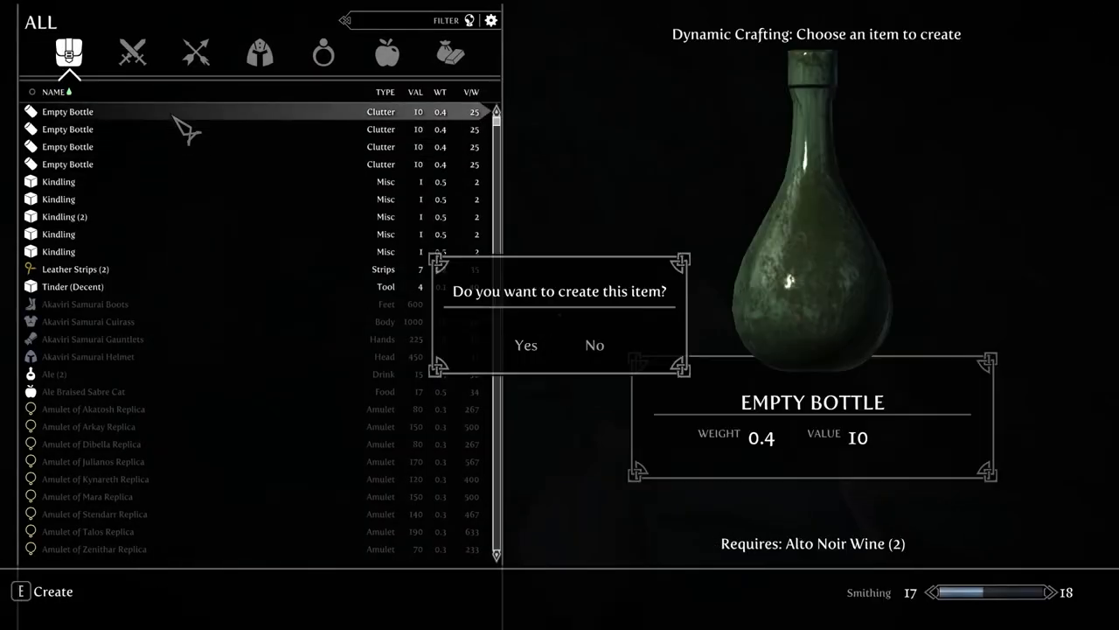
Step: Craft two Empty Bottles from the looted wine and leave the crafting menu
{"action": "left_click", "coordinate": [524, 345]}
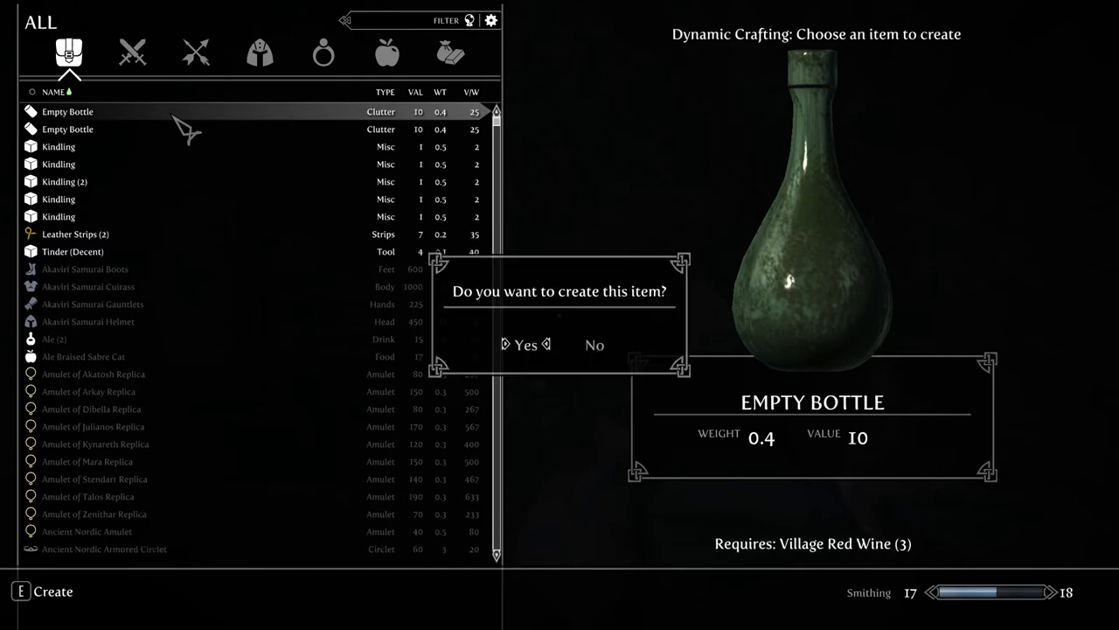
{"action": "left_click", "coordinate": [524, 344]}
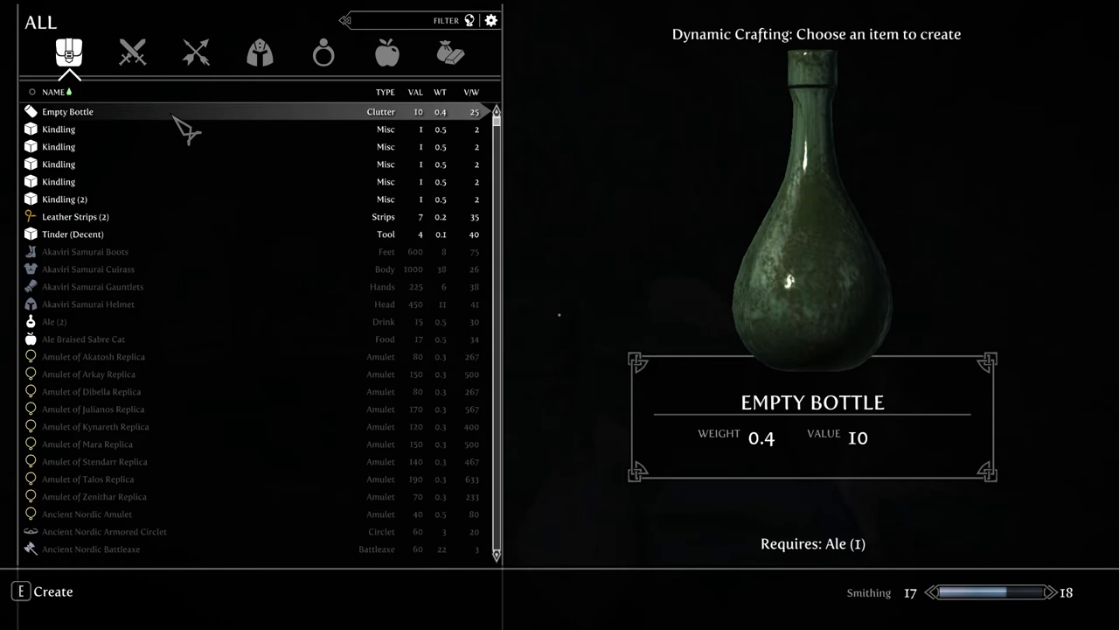
{"action": "key", "text": "e"}
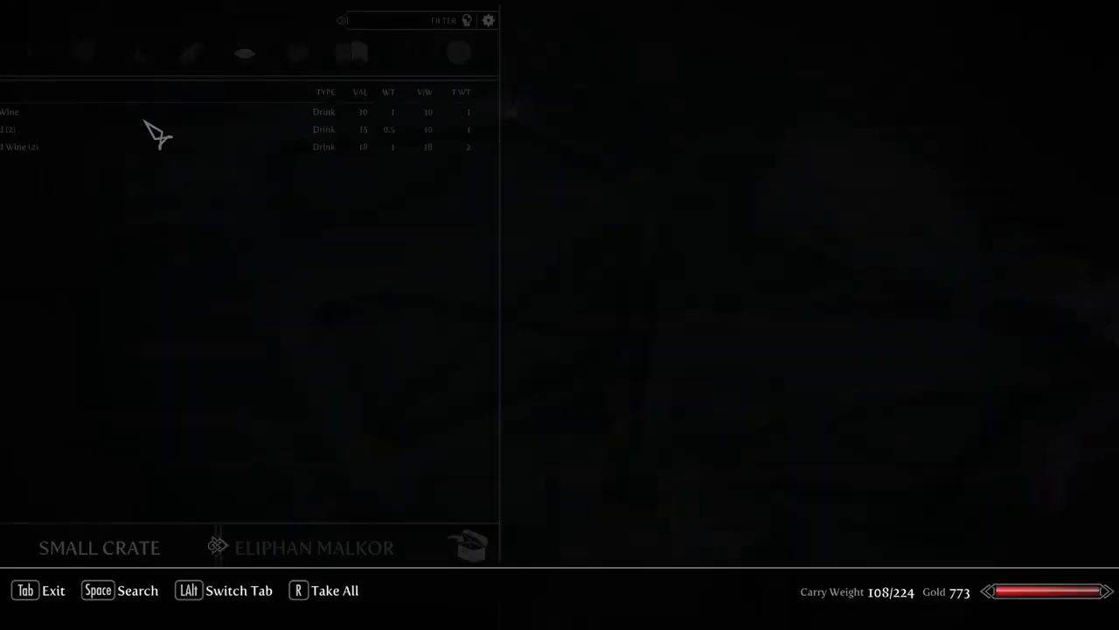
Step: Close the crate and review the Dwarven arrows in the vampire's own Weapons inventory
{"action": "key", "text": "Tab"}
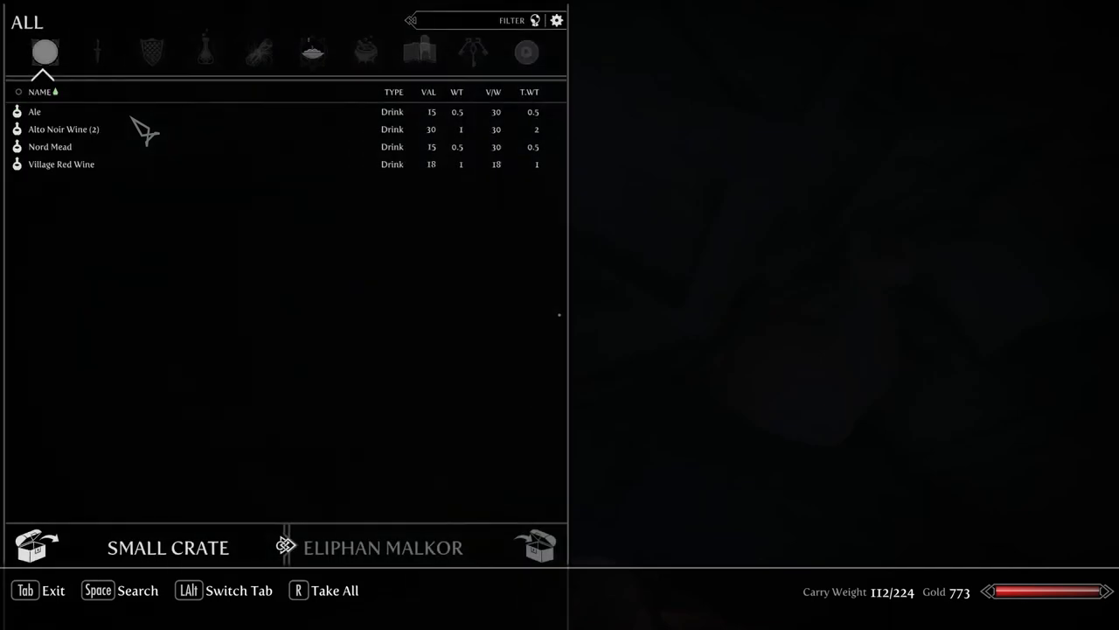
{"action": "key", "text": "Tab"}
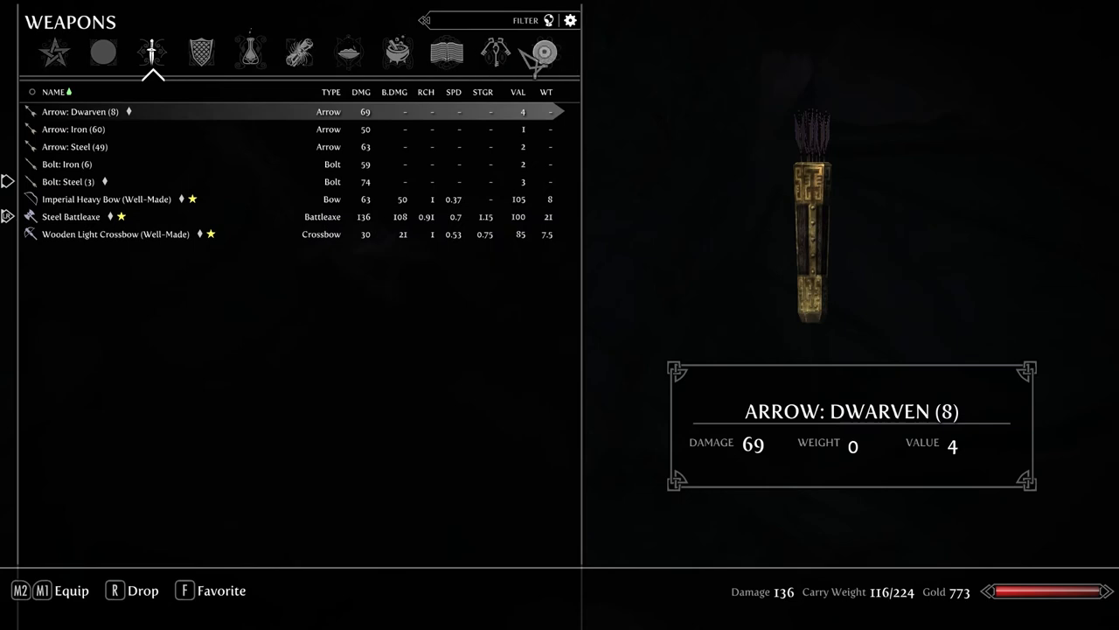
{"action": "left_click", "coordinate": [546, 53]}
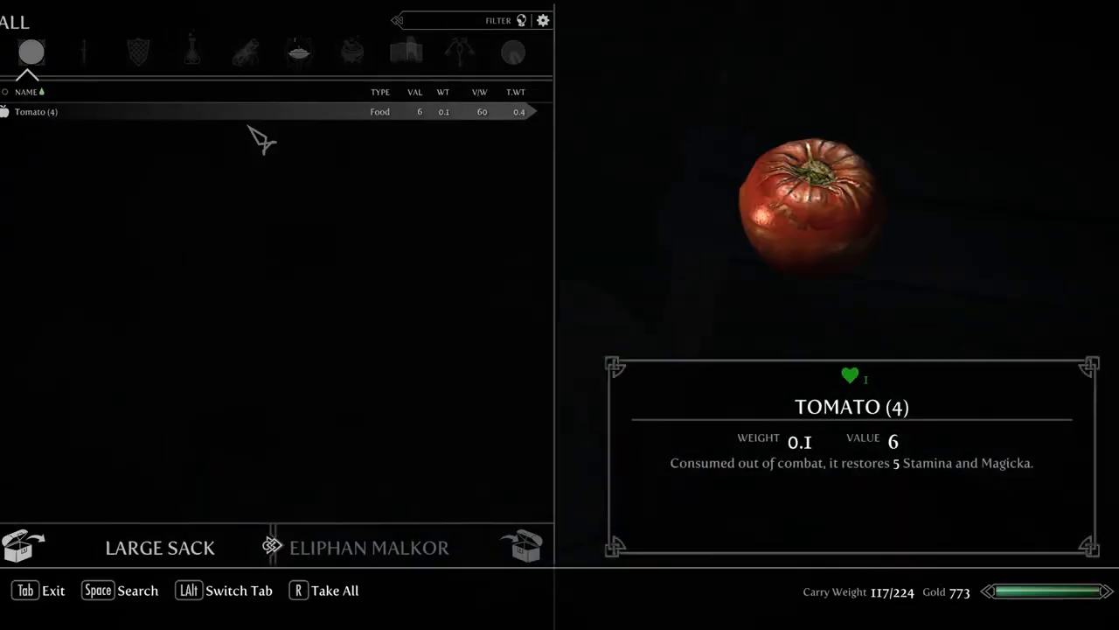
Step: Take the tomatoes from the large sack and dismiss the too-complex lock notice
{"action": "key", "text": "Tab"}
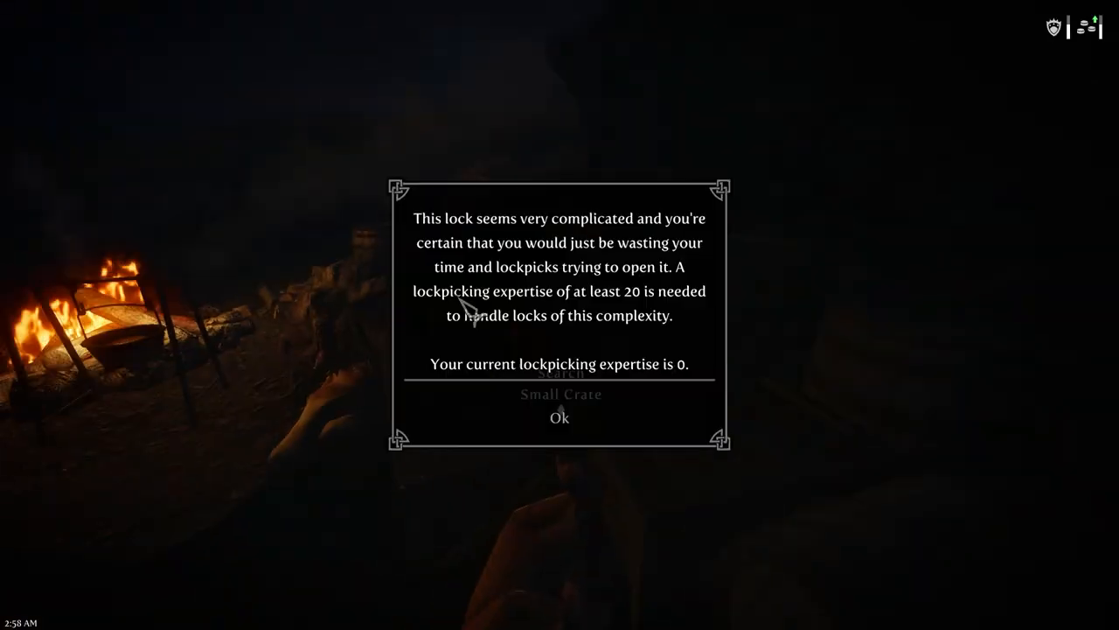
{"action": "left_click", "coordinate": [559, 416]}
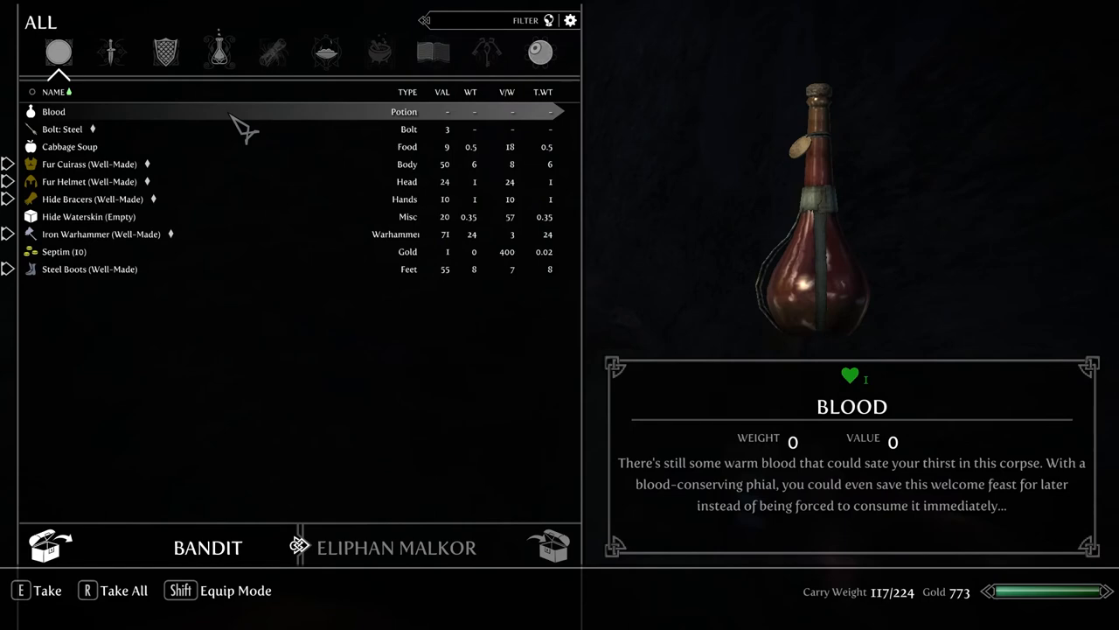
Step: Take the steel bolts and all ten septims from the bandit's loot
{"action": "left_click", "coordinate": [63, 252]}
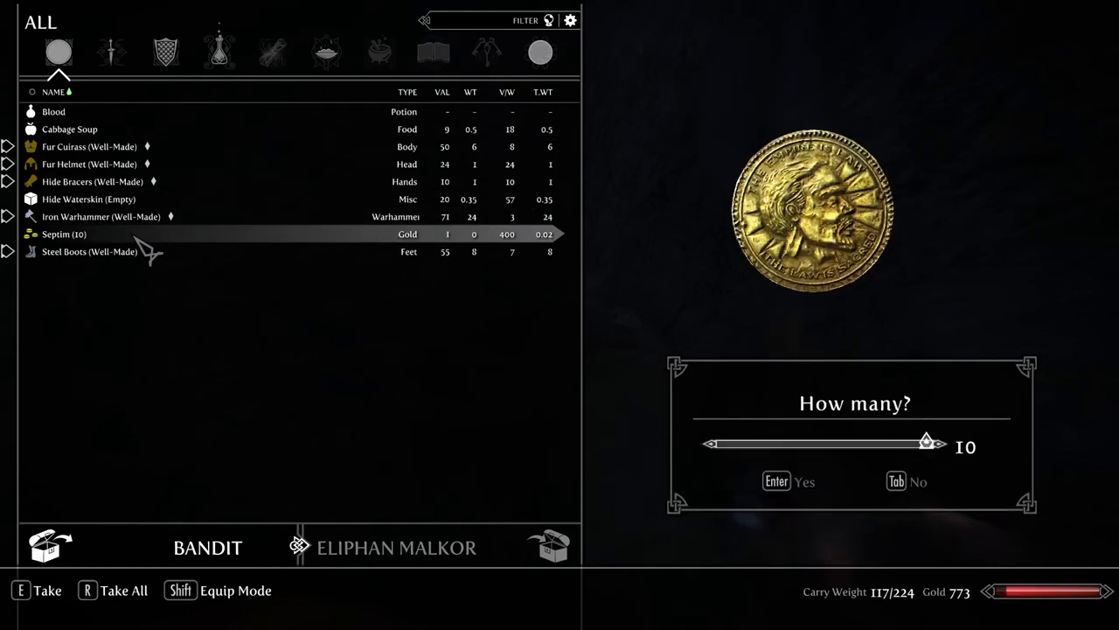
{"action": "key", "text": "Enter"}
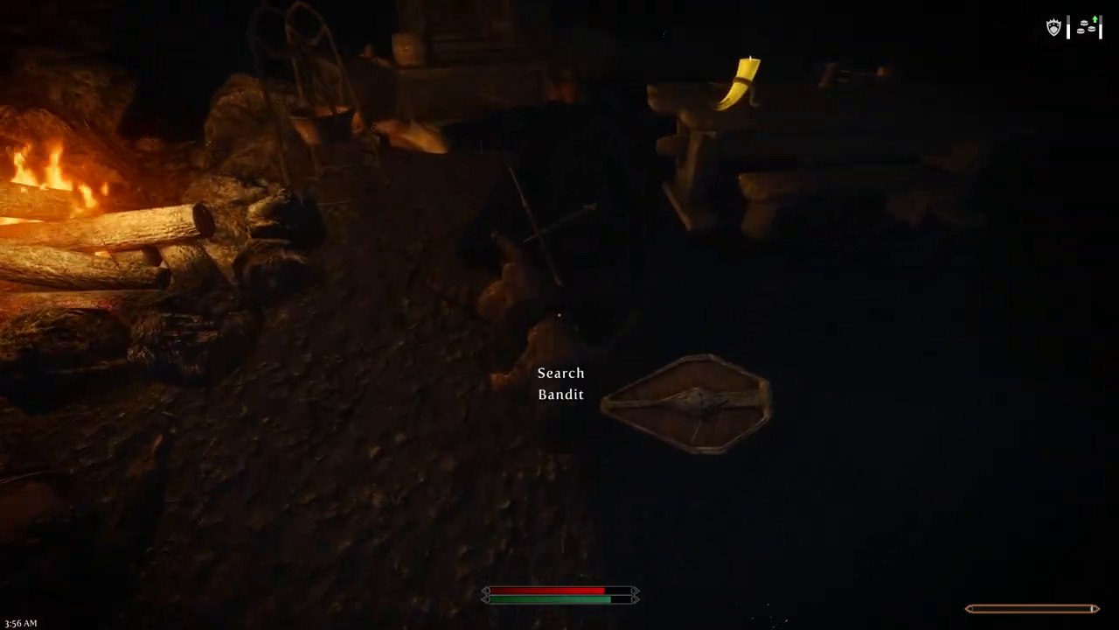
Step: Search the dead bandit's body beside the campfire
{"action": "left_click", "coordinate": [559, 385]}
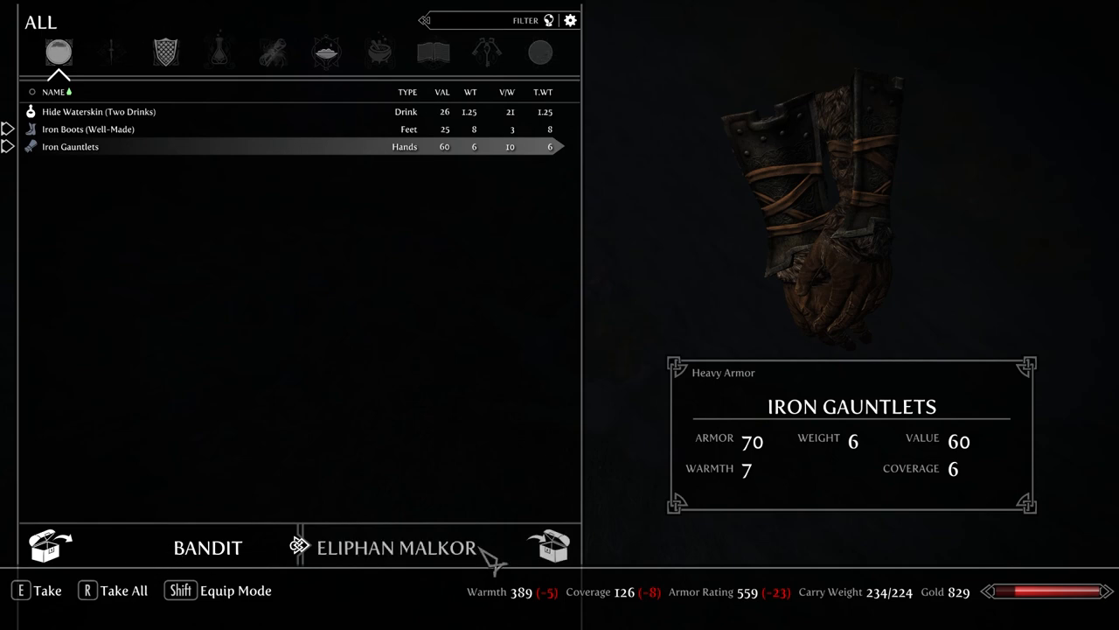
Step: Switch to Eliphan Malkor's own Weapons inventory while over capacity at 234/224
{"action": "left_click", "coordinate": [112, 53]}
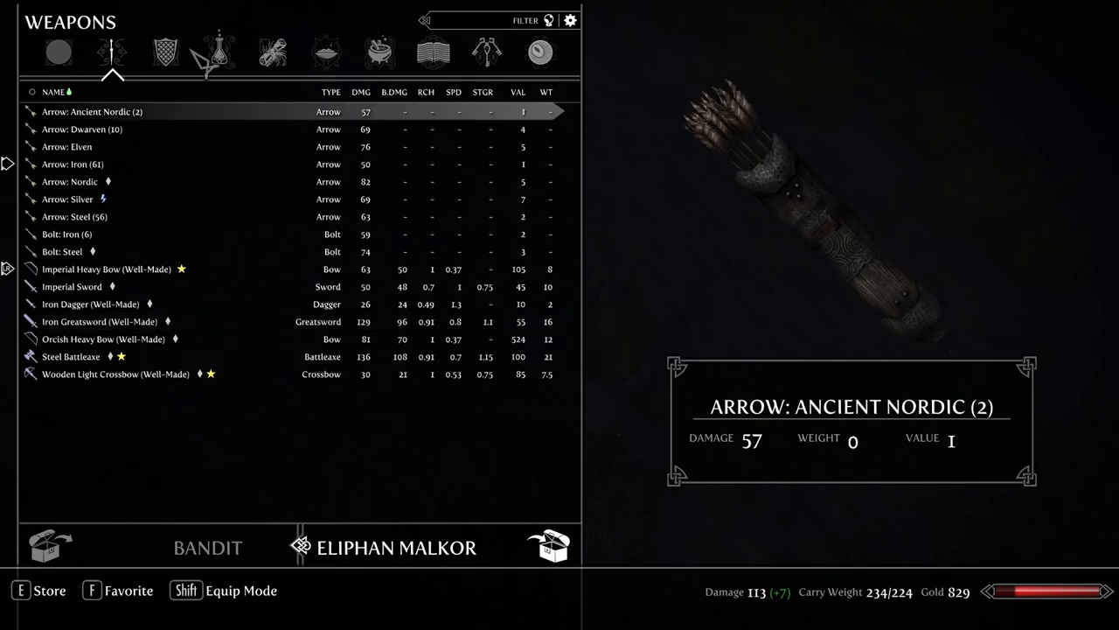
{"action": "left_click", "coordinate": [166, 53]}
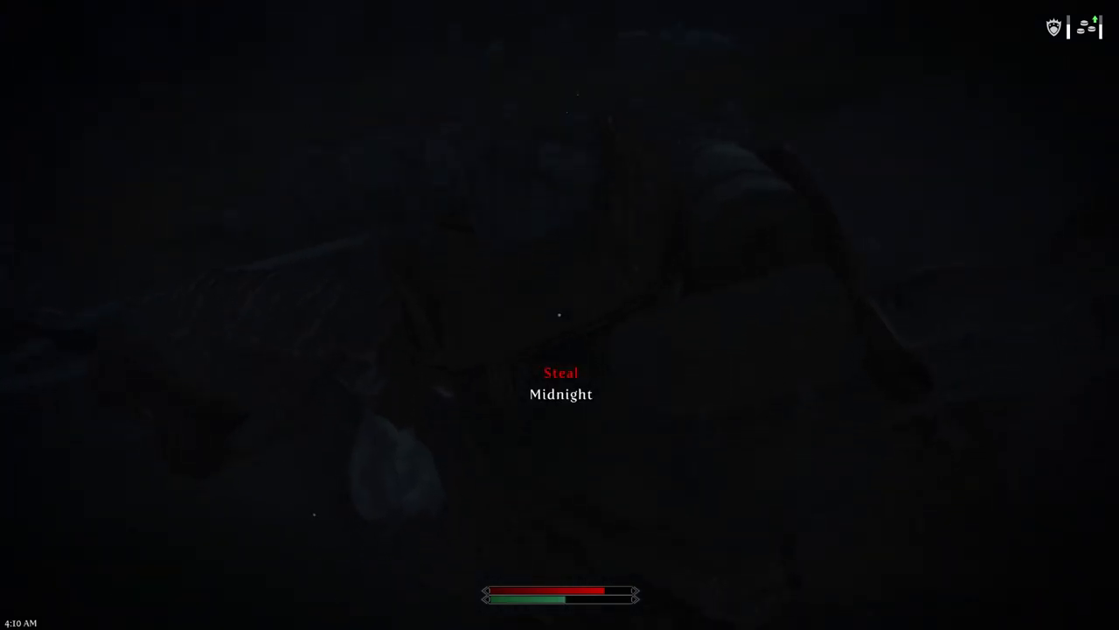
Step: Steal the bandits' horse Midnight from the camp
{"action": "left_click", "coordinate": [559, 383]}
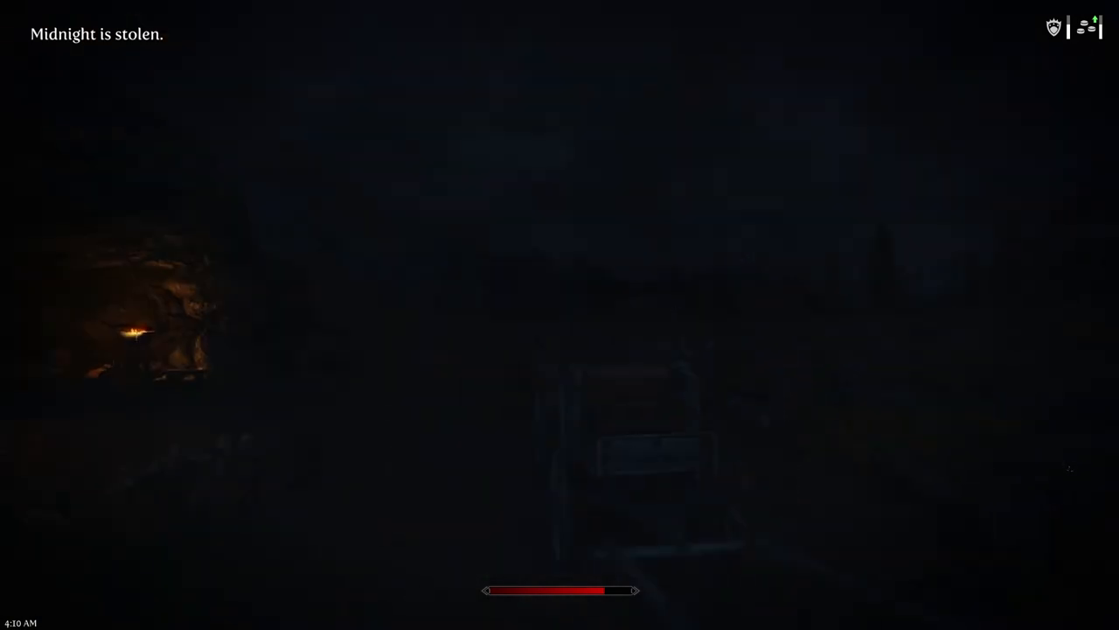